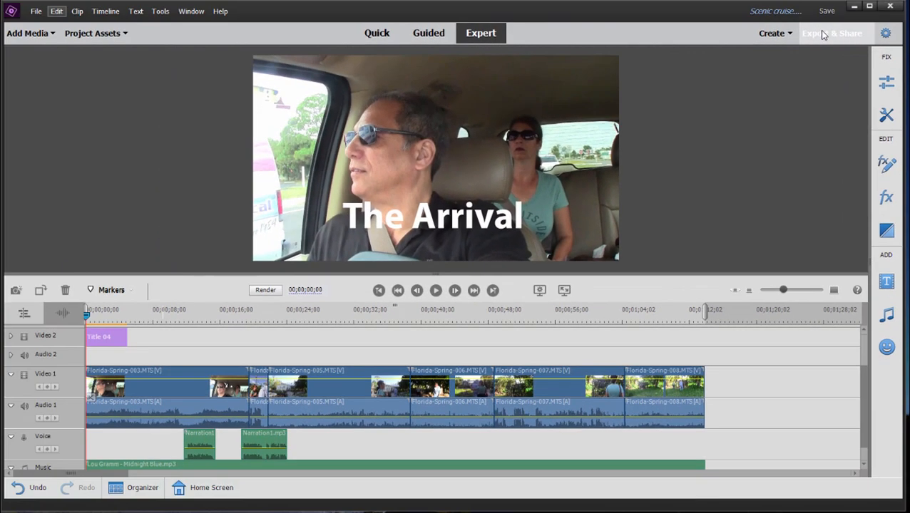
Open Export & Share, showing the Scenic cruise Quick Export as 1280x720 MP4.
left_click(833, 33)
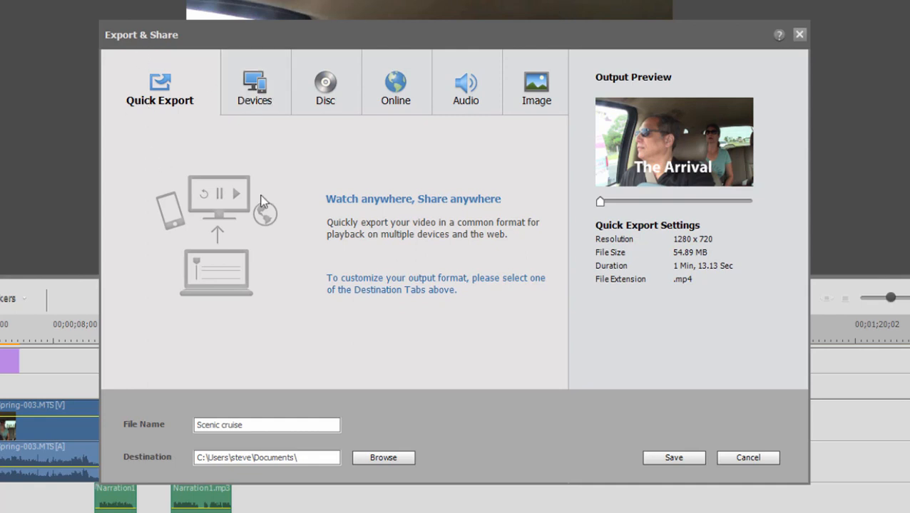
mouse_move(558, 254)
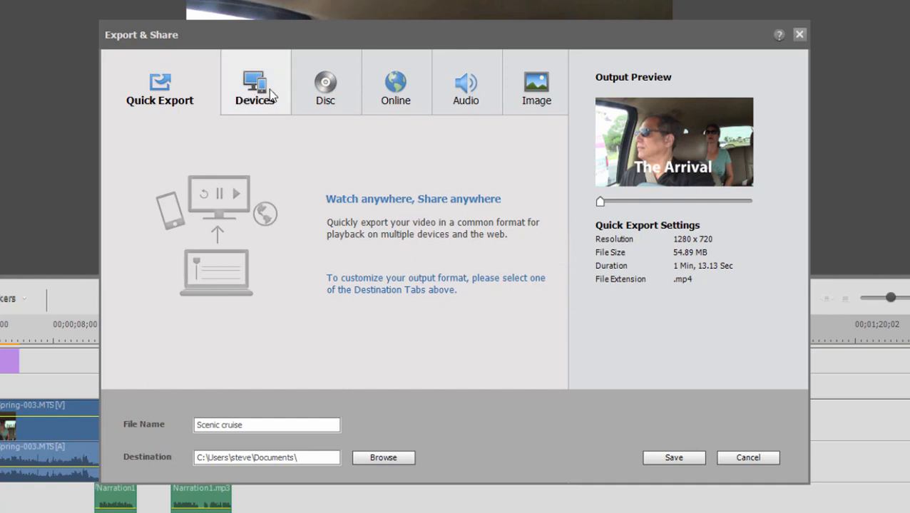
Preview the Devices 4K Ultra HD preset, keeping MP4 XAVC-S as the format.
left_click(254, 82)
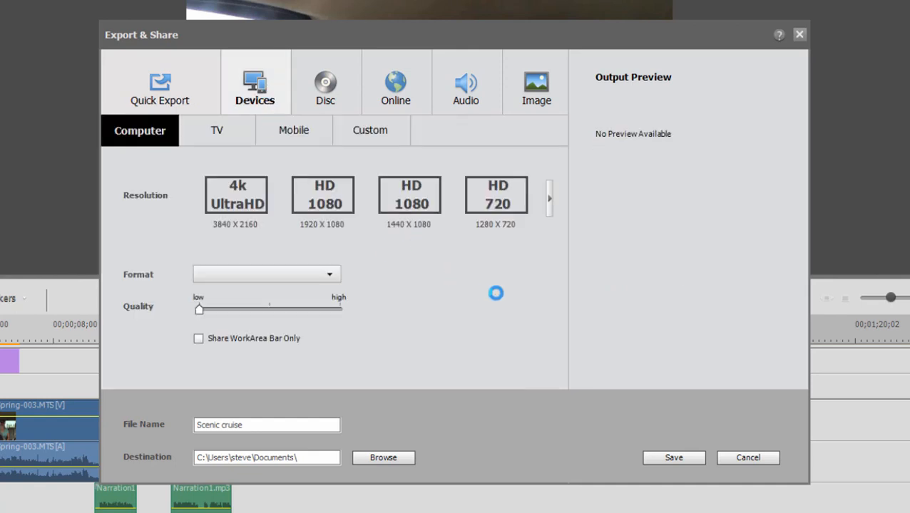
left_click(322, 194)
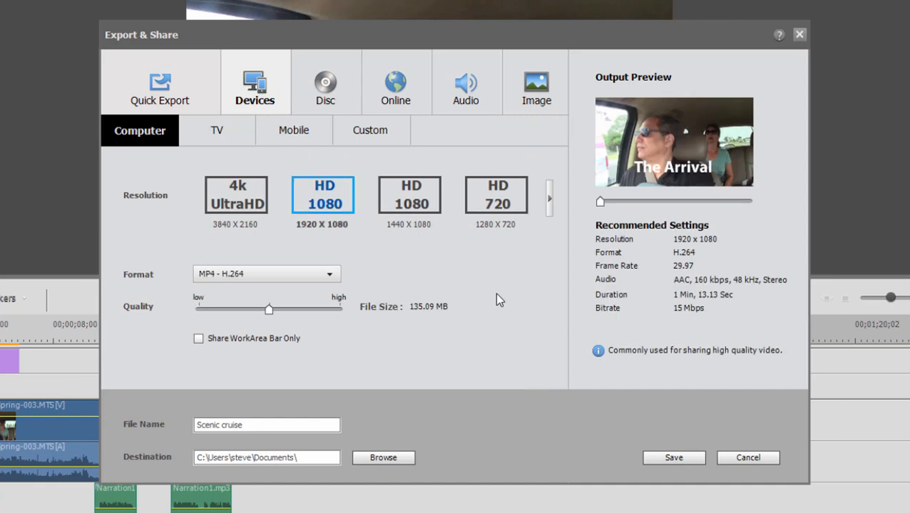
mouse_move(452, 289)
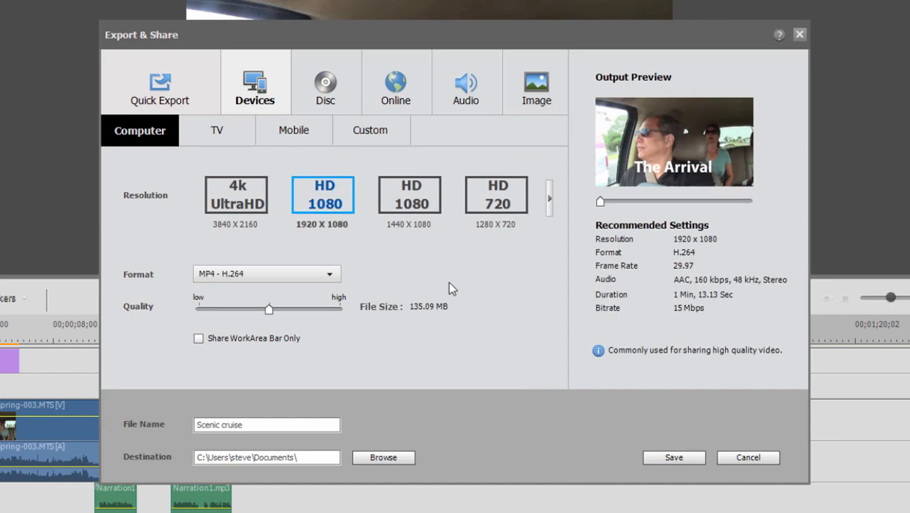
left_click(236, 195)
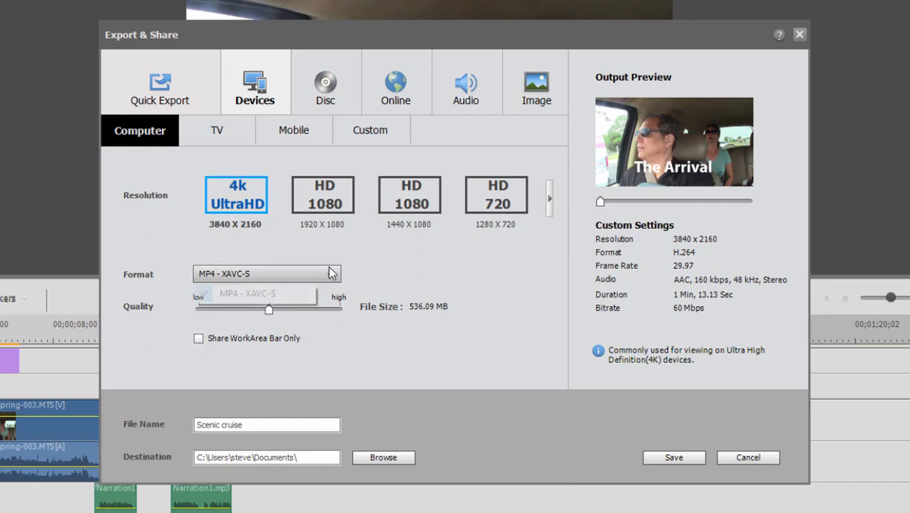
left_click(267, 273)
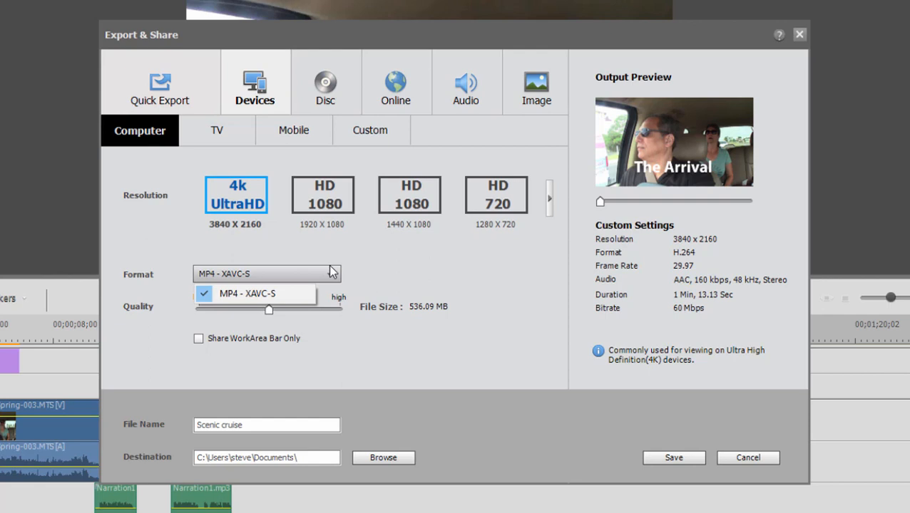
left_click(254, 293)
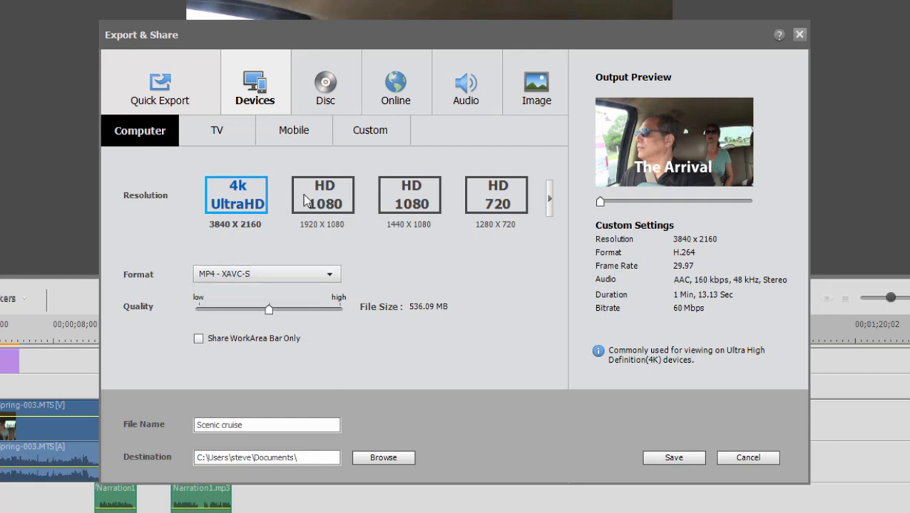
Try the 1080, 1440x1080, 720 and 576 presets, settling on SD 720x480.
left_click(322, 194)
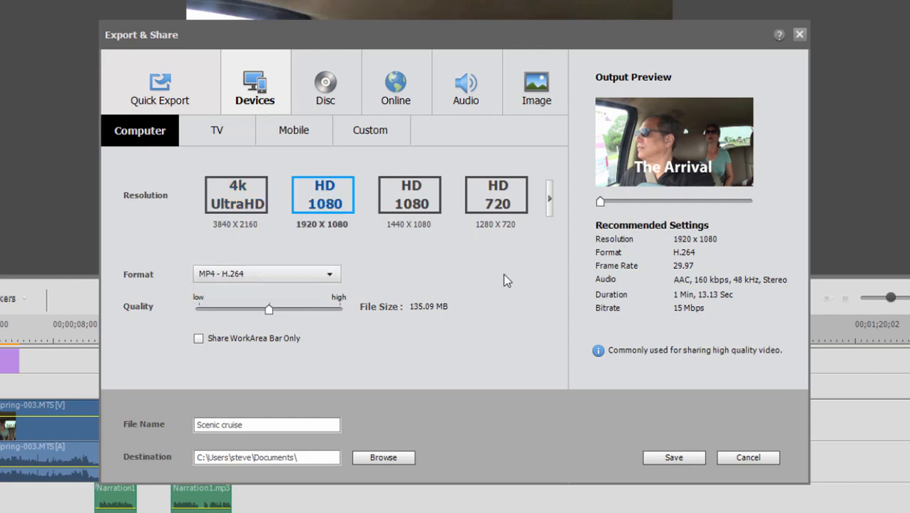
mouse_move(349, 284)
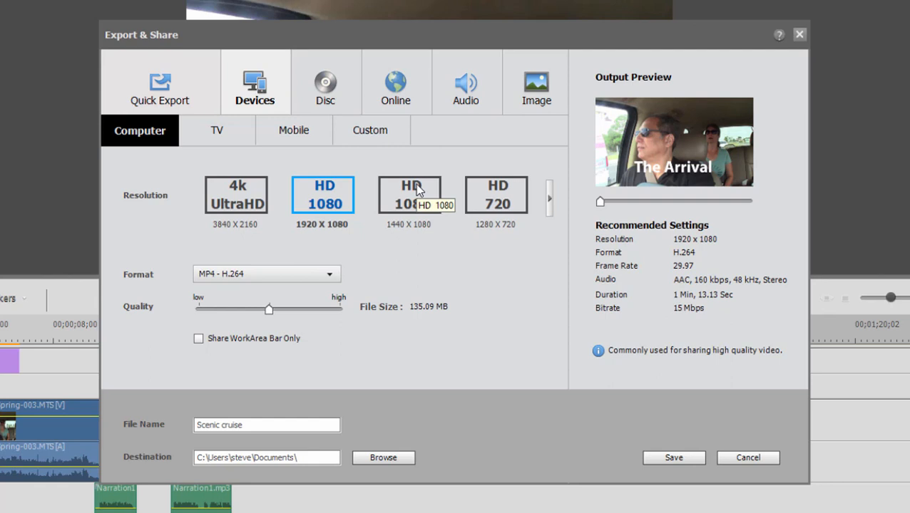
left_click(408, 194)
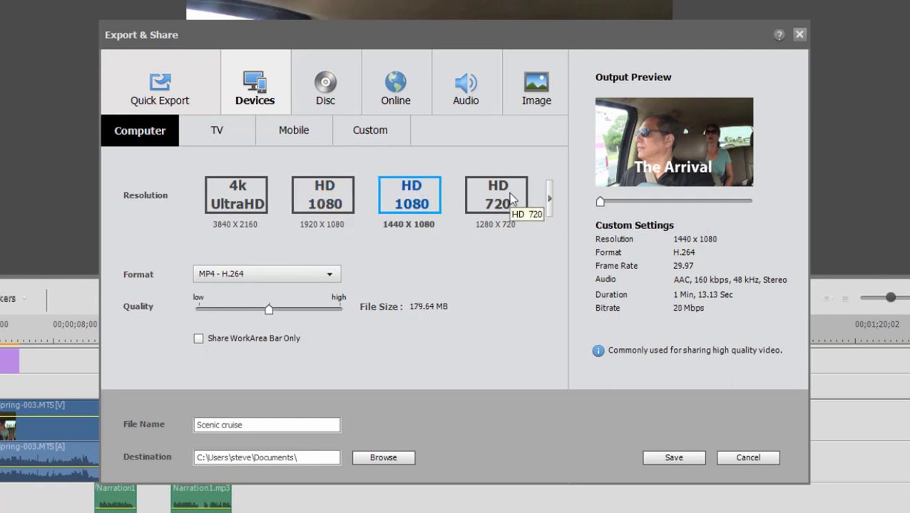
left_click(496, 195)
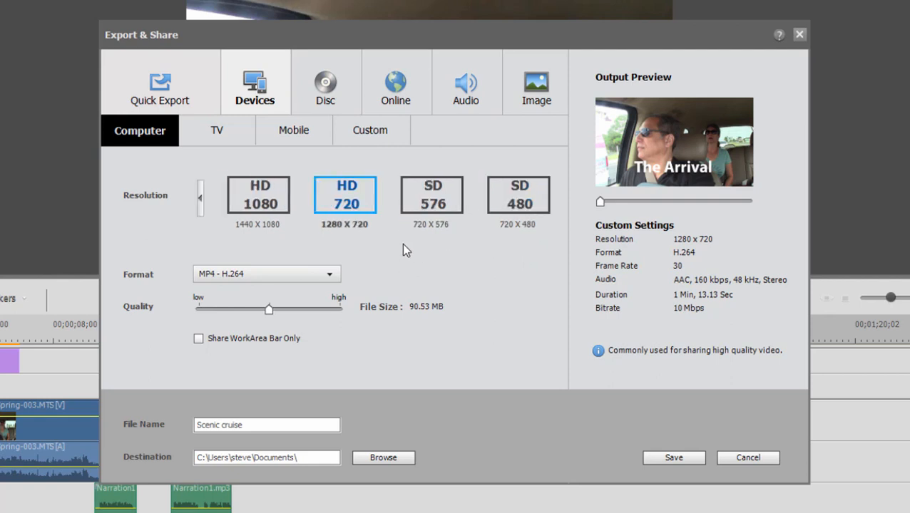
left_click(431, 194)
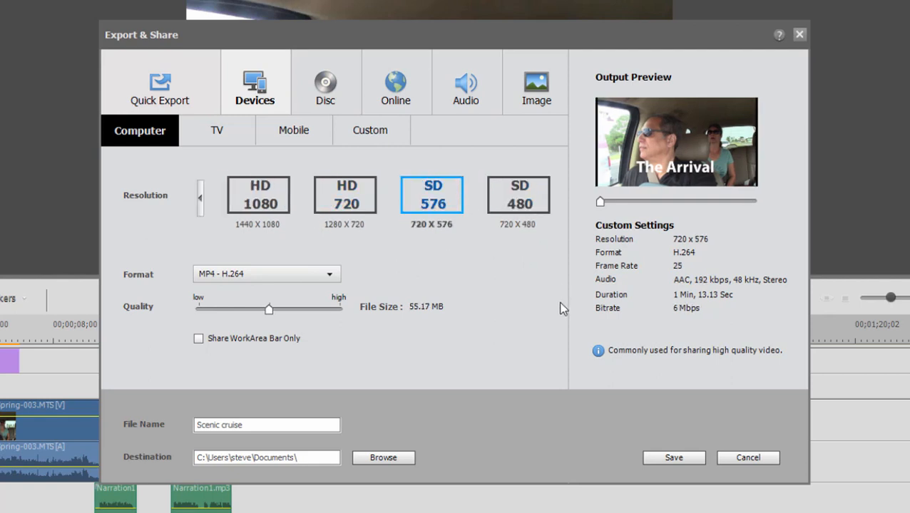
mouse_move(522, 294)
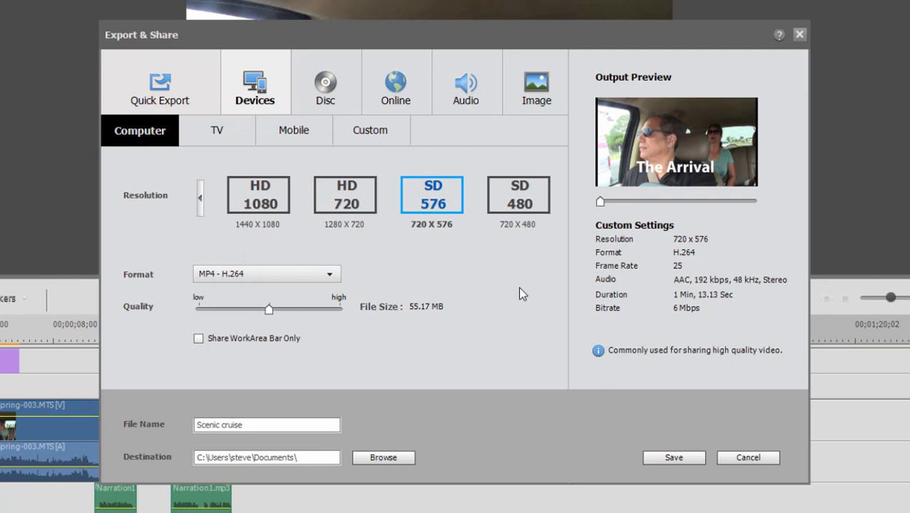
mouse_move(524, 291)
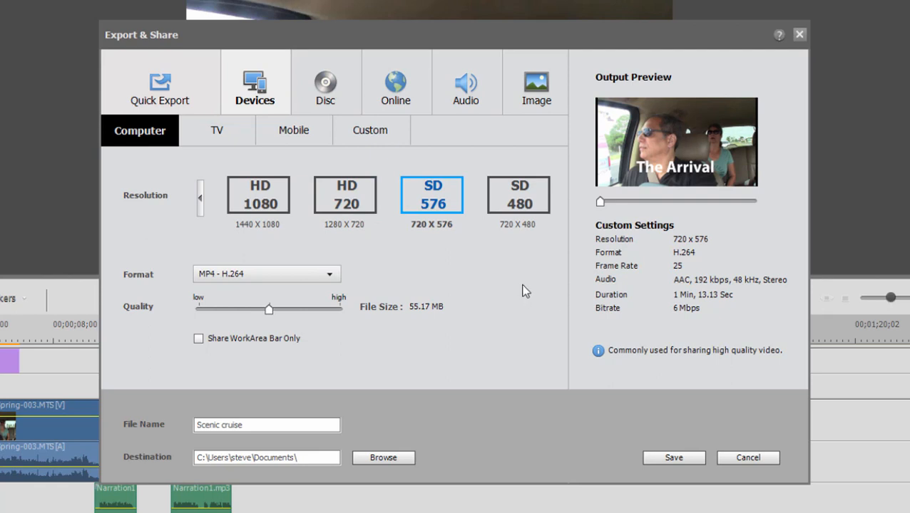
left_click(518, 194)
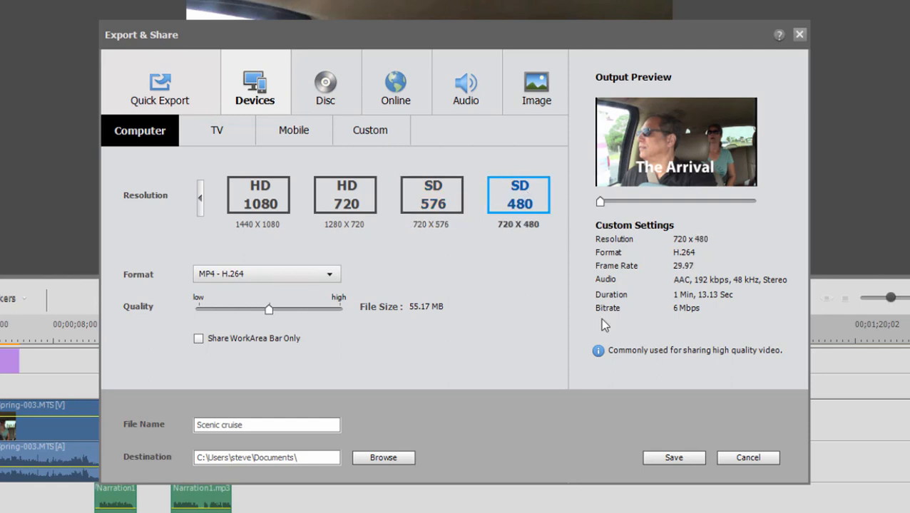
mouse_move(505, 277)
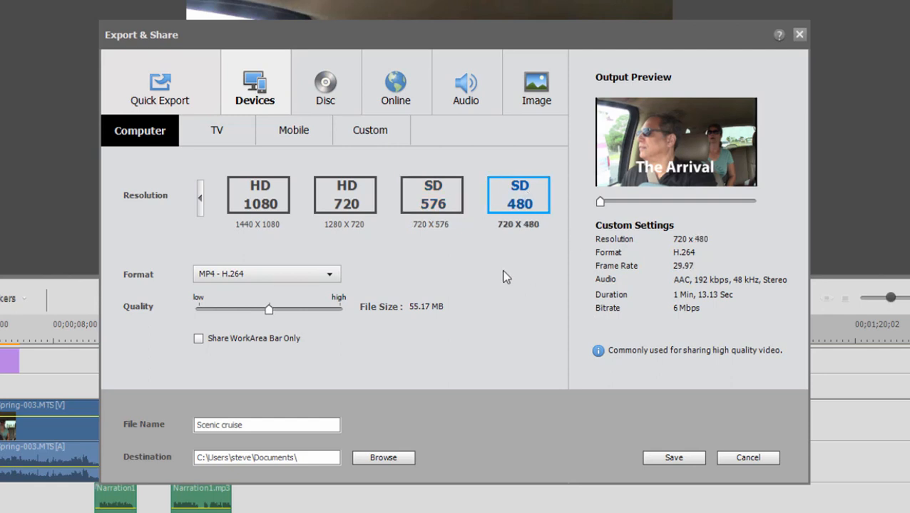
mouse_move(520, 286)
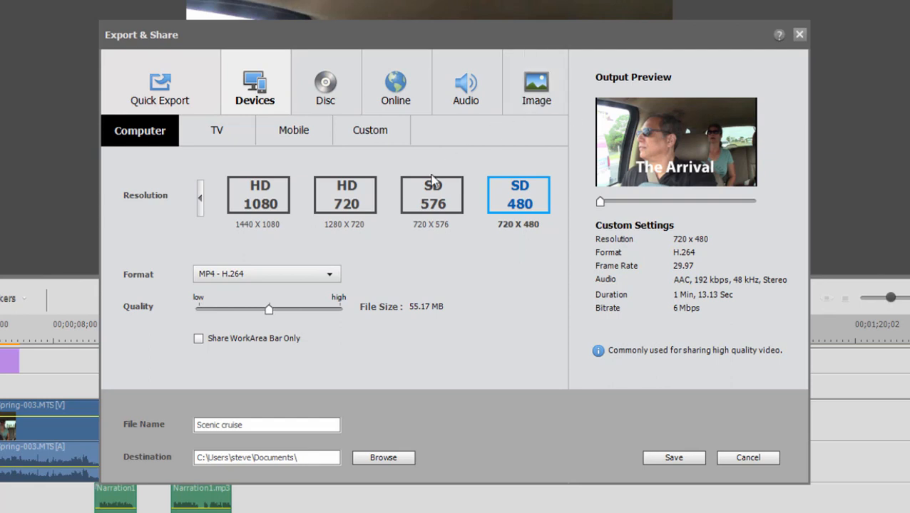
mouse_move(497, 261)
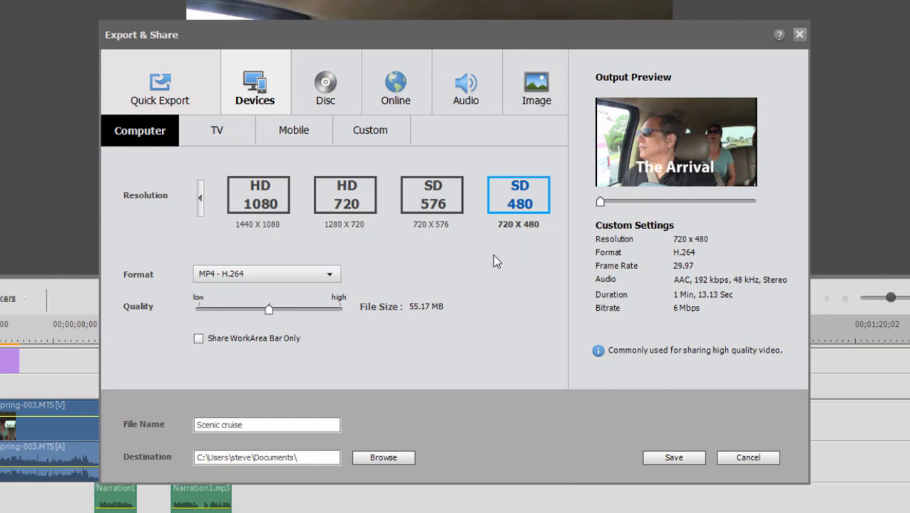
mouse_move(492, 262)
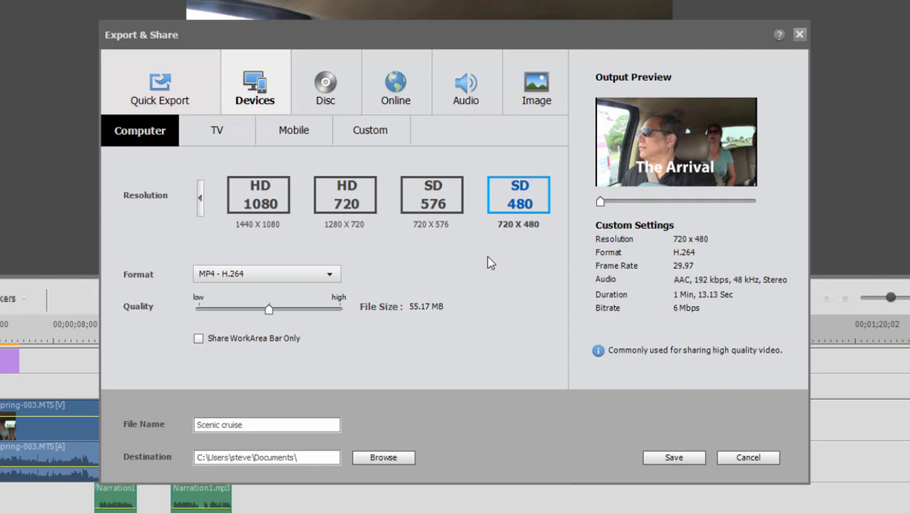
mouse_move(250, 203)
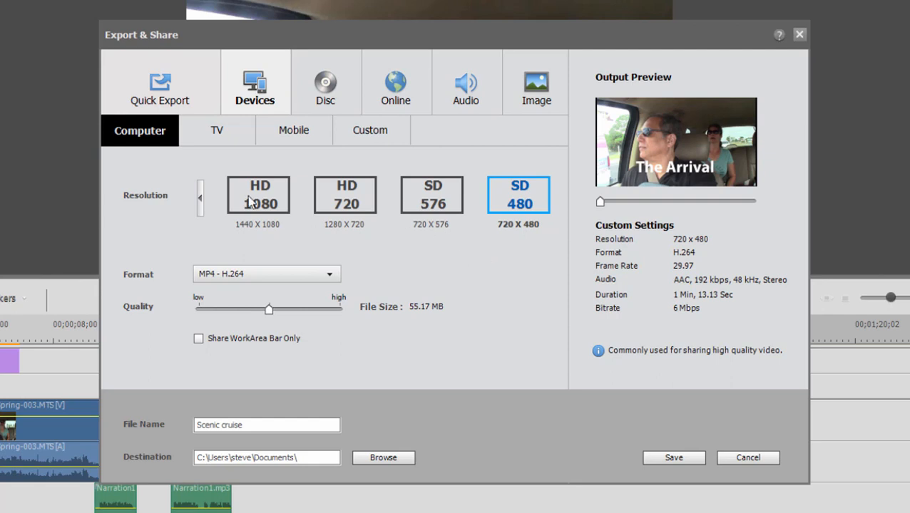
mouse_move(388, 250)
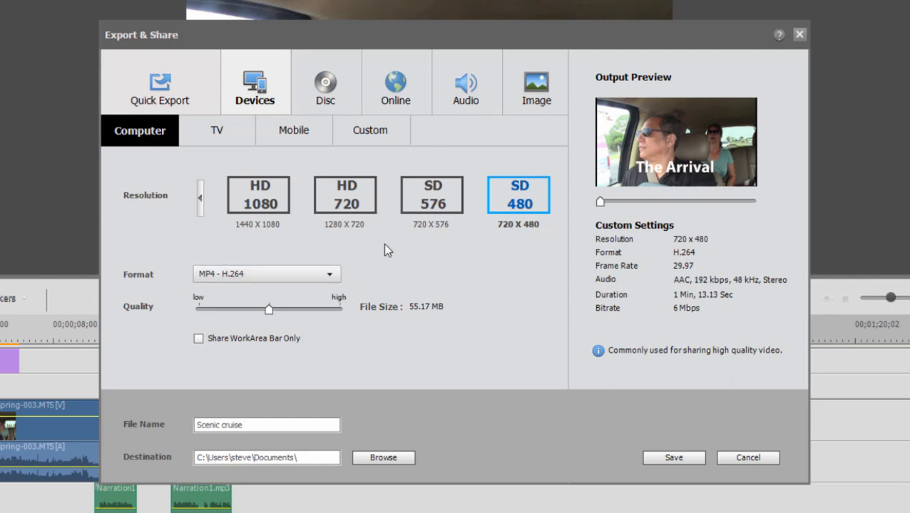
left_click(328, 274)
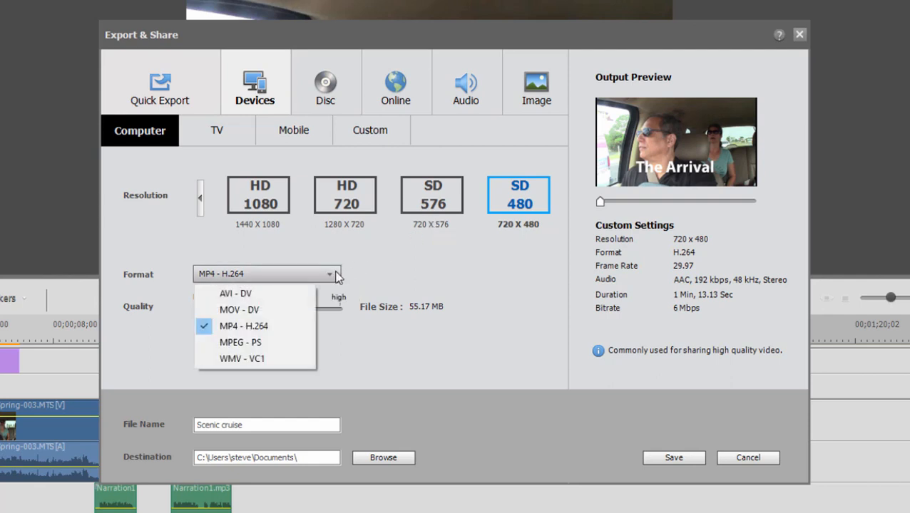
mouse_move(374, 272)
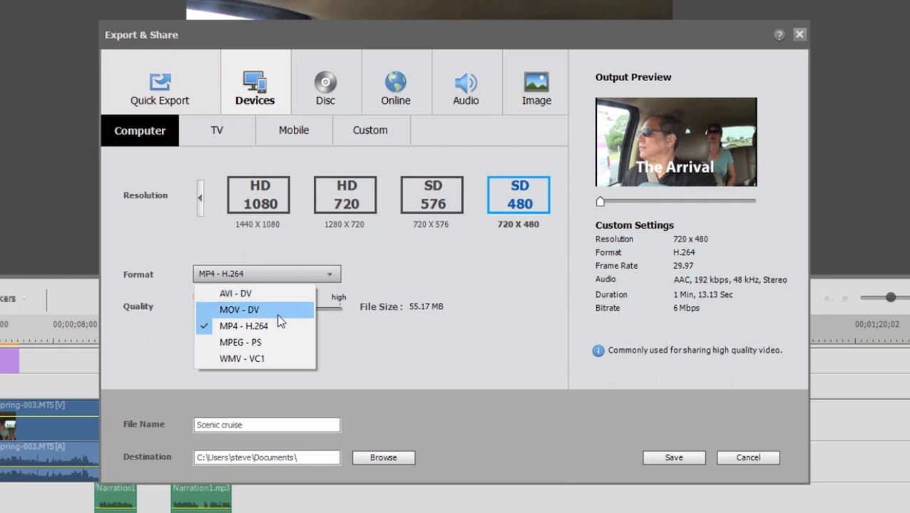
mouse_move(296, 325)
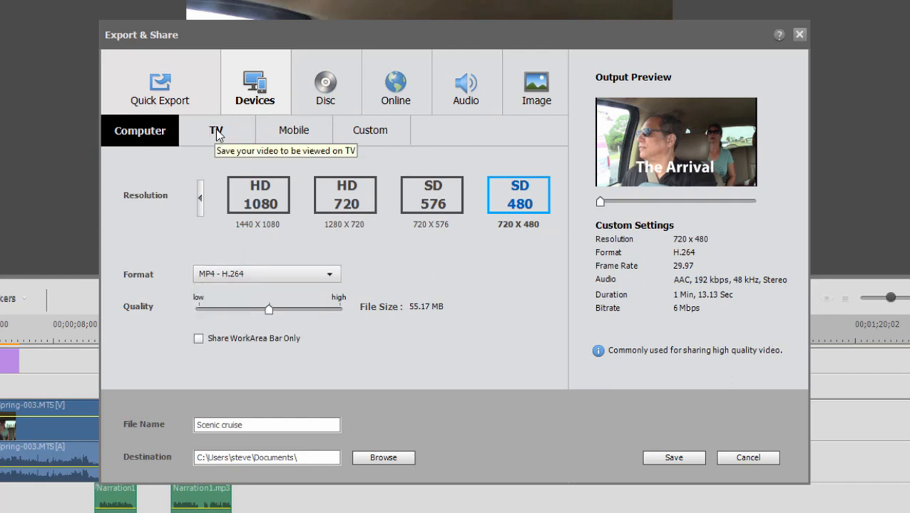
Review the TV presets, then show the Mobile HD 1080 MP4 H.264 presets.
left_click(216, 130)
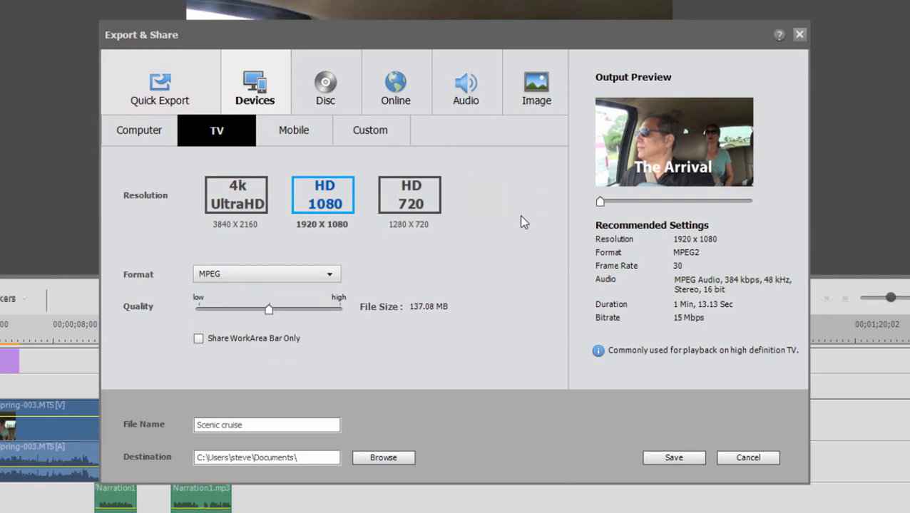
mouse_move(303, 278)
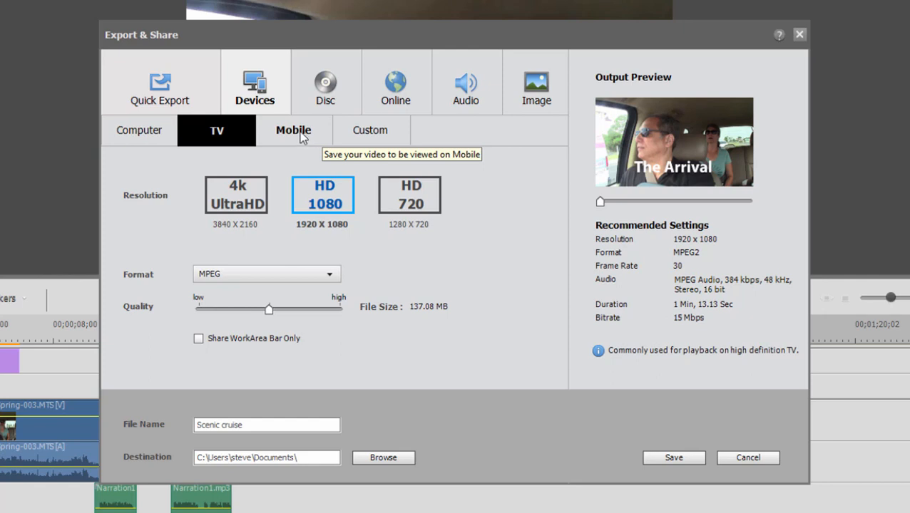
mouse_move(299, 136)
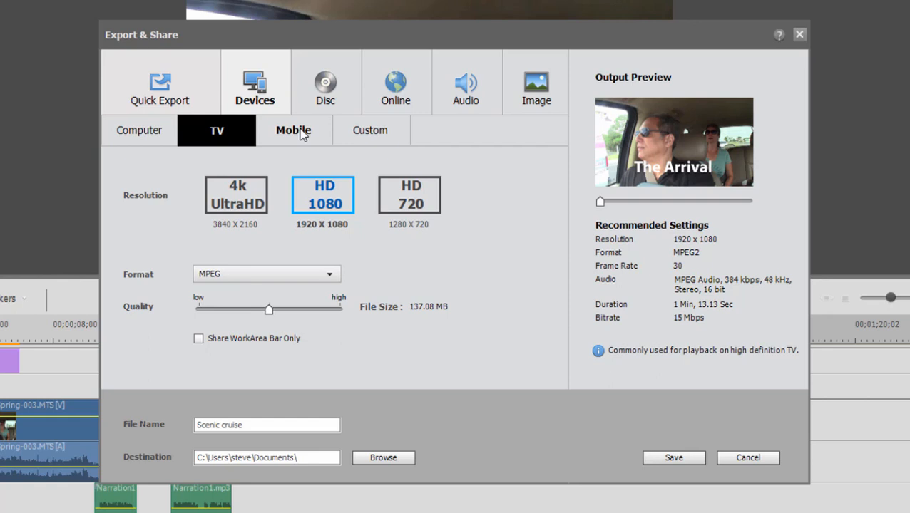
left_click(293, 130)
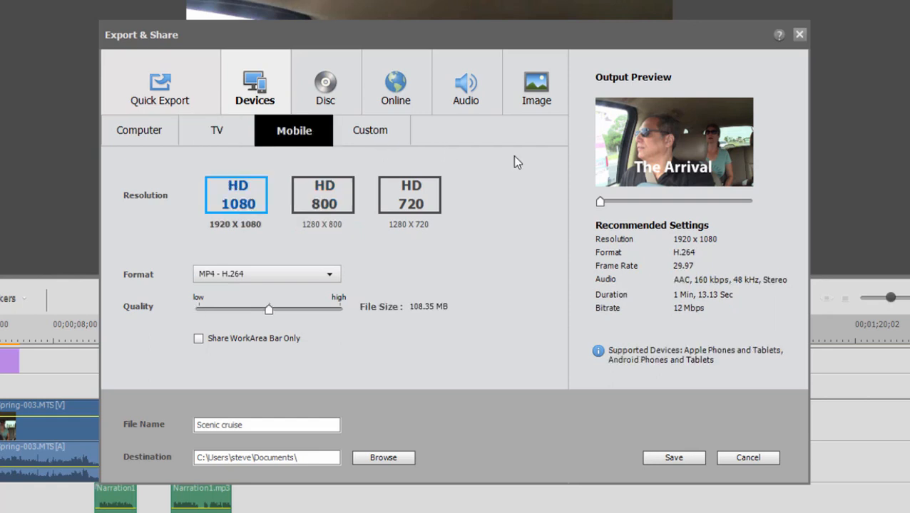
mouse_move(192, 182)
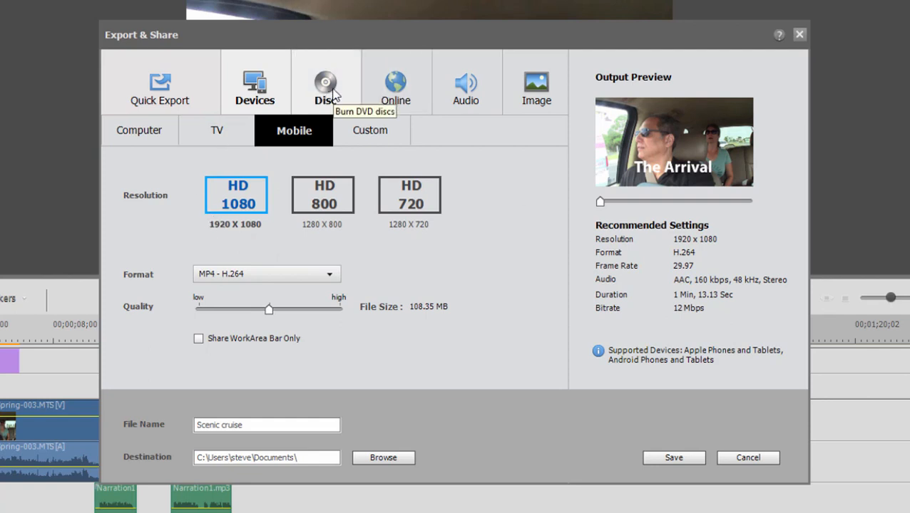
Show Disc export without disc menus, with DVD SD 720x480 MPEG as an ISO image.
left_click(325, 82)
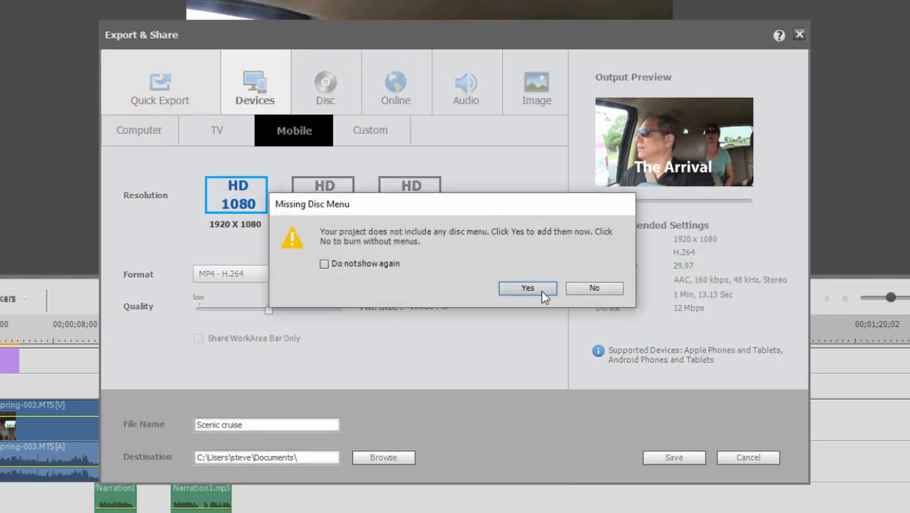
mouse_move(280, 221)
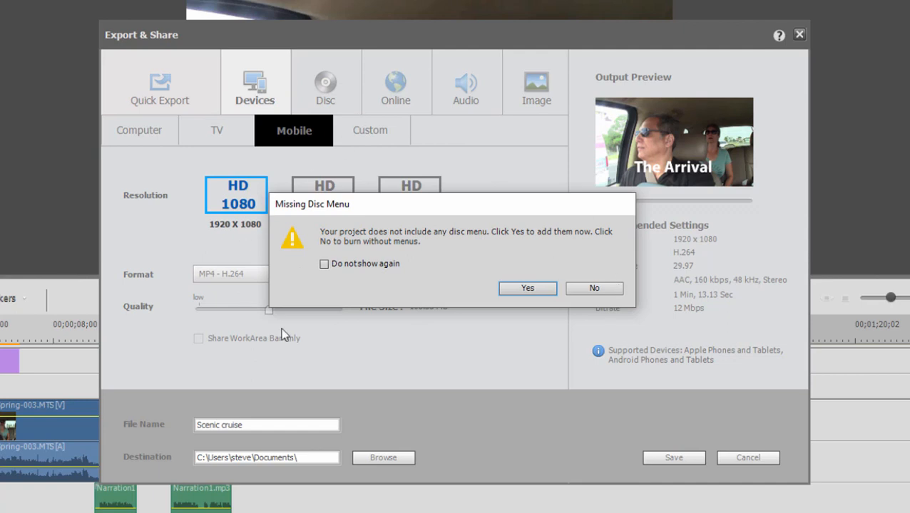
mouse_move(458, 375)
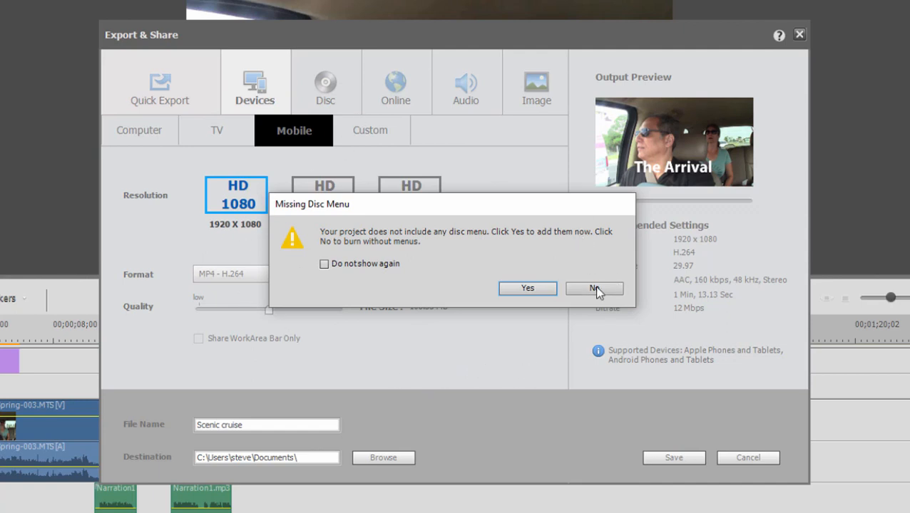
left_click(594, 288)
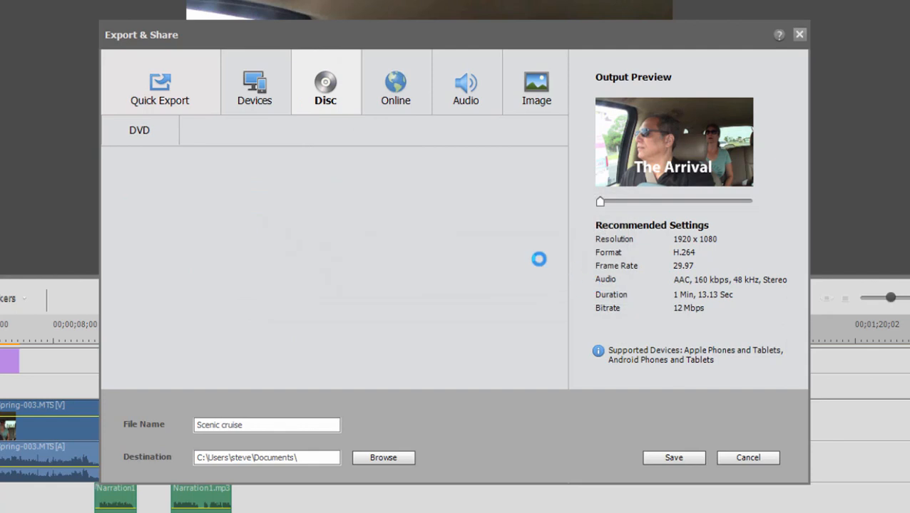
left_click(139, 130)
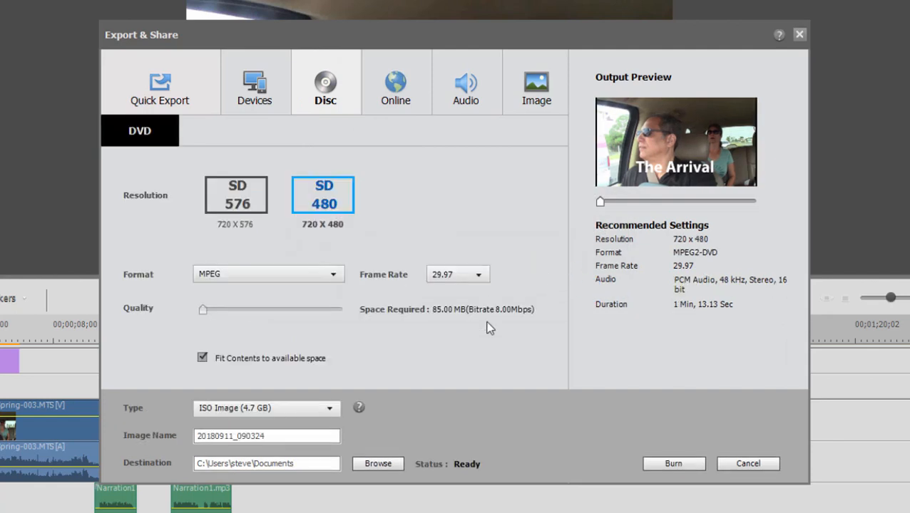
mouse_move(352, 416)
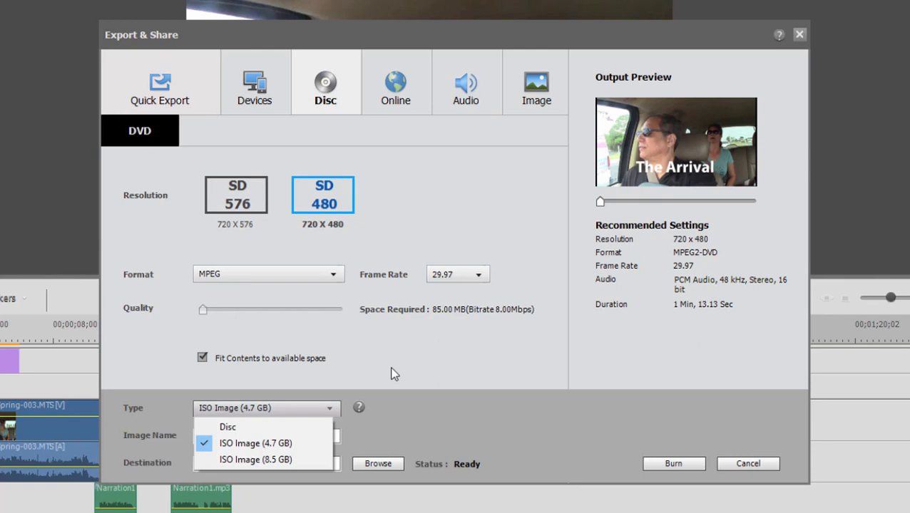
mouse_move(389, 382)
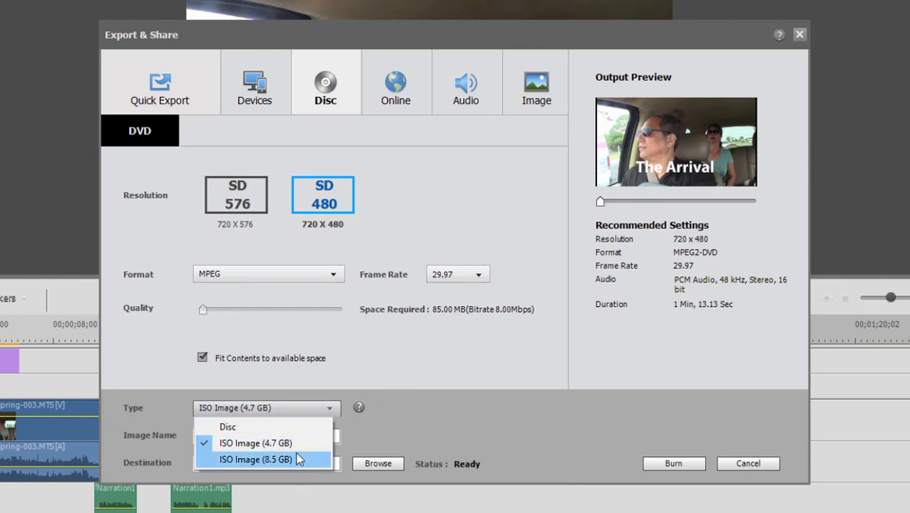
mouse_move(256, 443)
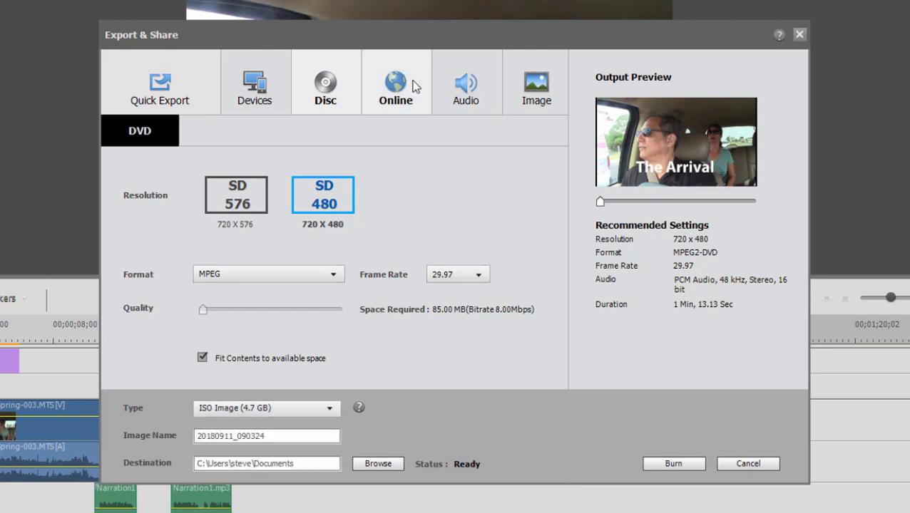
Share the video online to Vimeo at HD 1080, reaching the authorization prompt.
left_click(395, 82)
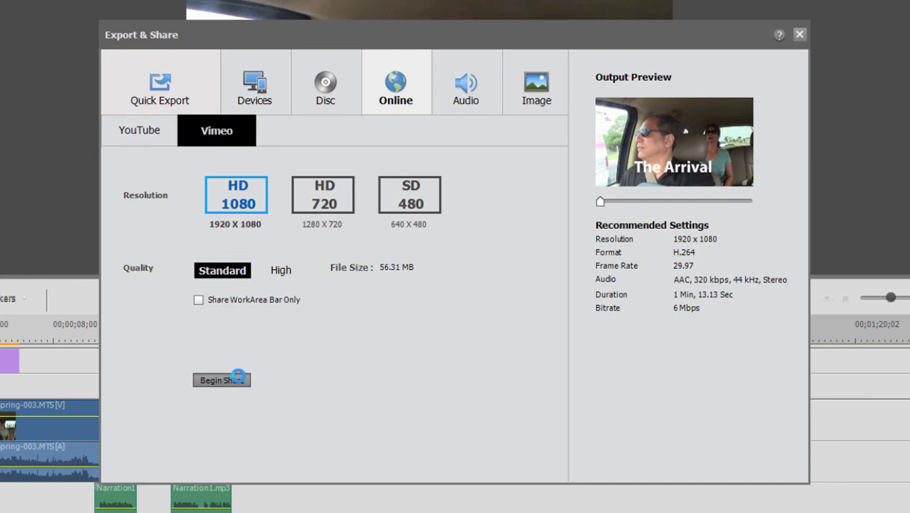
left_click(221, 380)
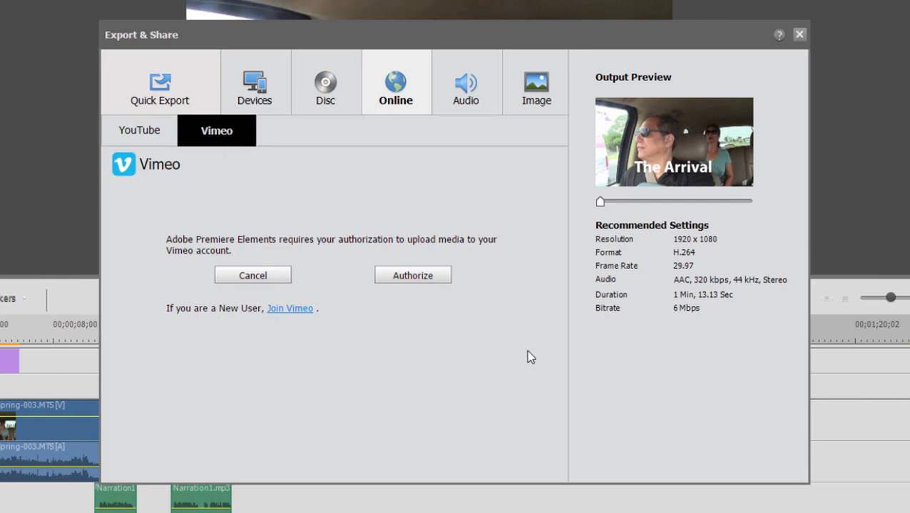
mouse_move(535, 82)
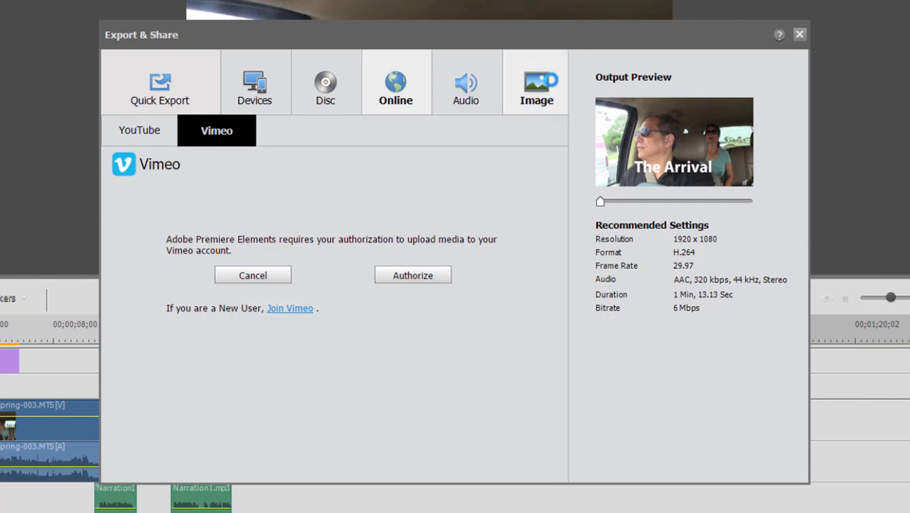
Show Image export options for an animated GIF at SD 480 for the work area.
left_click(536, 82)
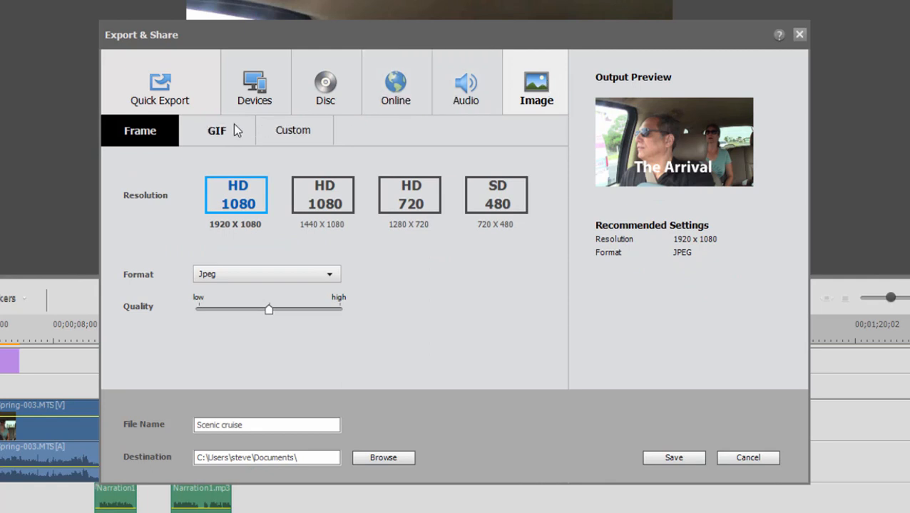
left_click(216, 130)
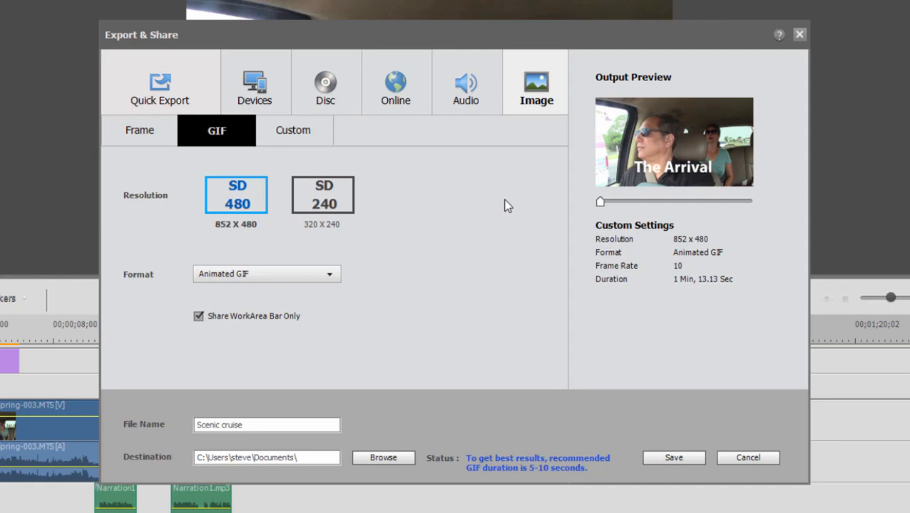
mouse_move(492, 218)
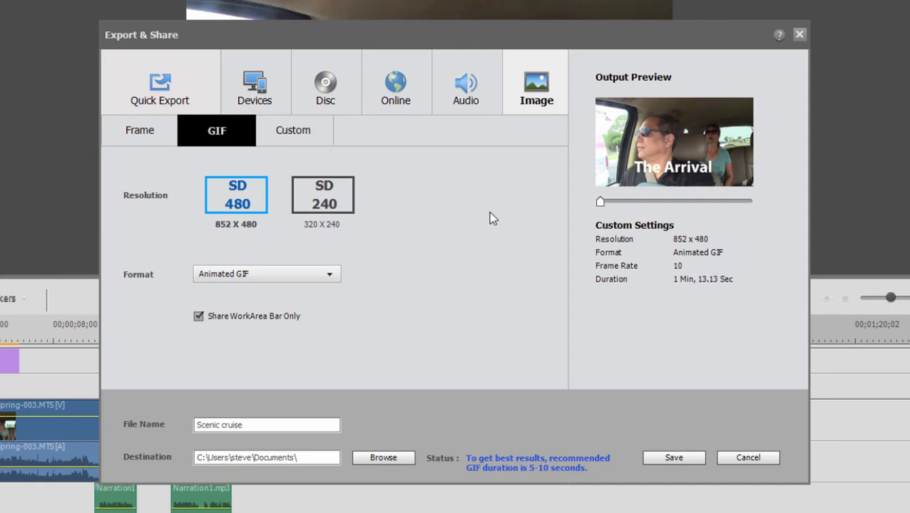
mouse_move(477, 200)
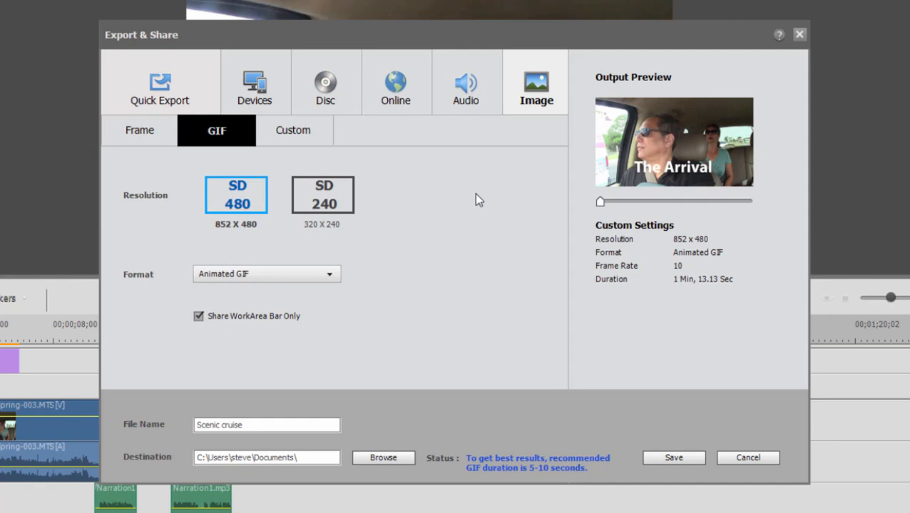
mouse_move(386, 325)
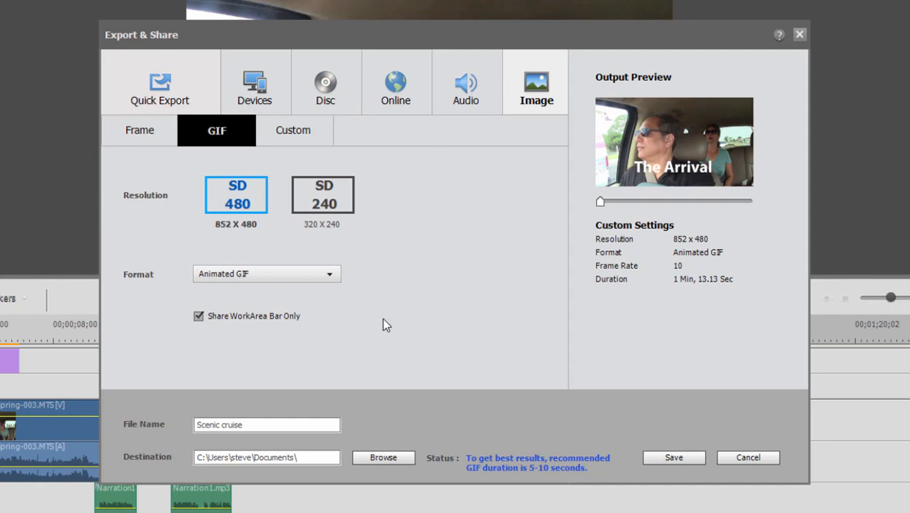